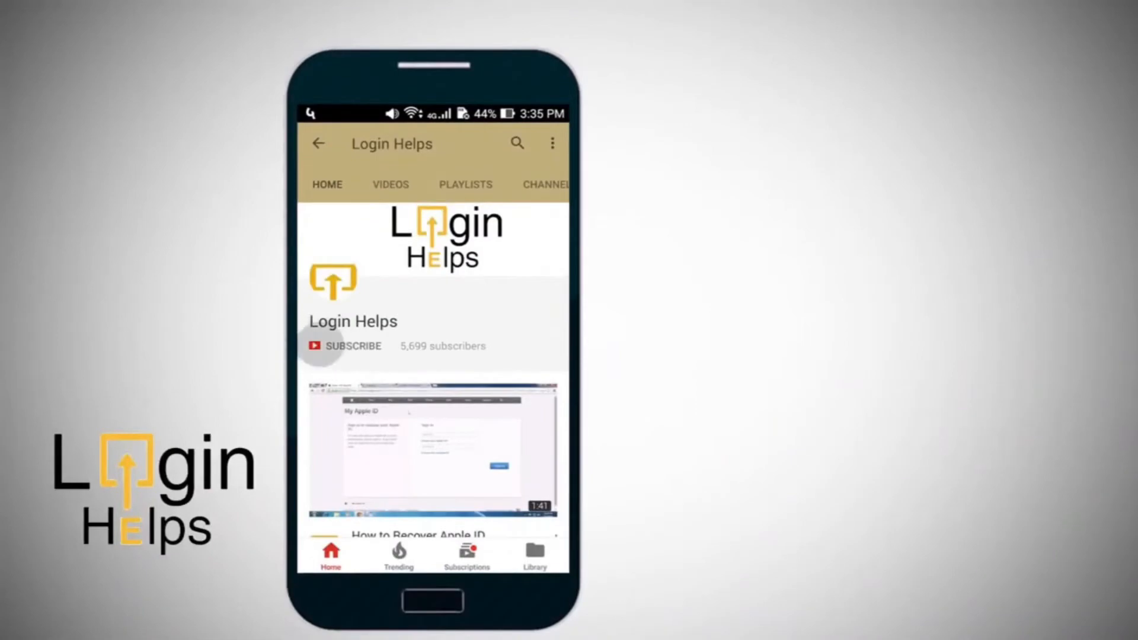
# - Open the 'Let's Play Would You Rather!' topic and review its five responses
pyautogui.click(353, 345)
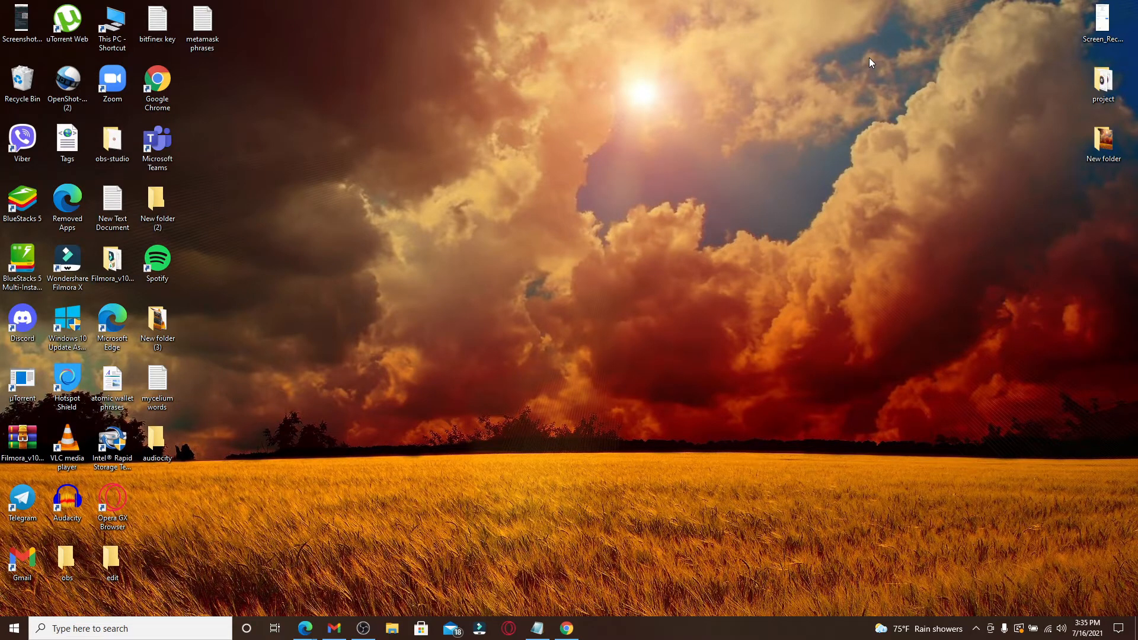
pyautogui.moveTo(634, 129)
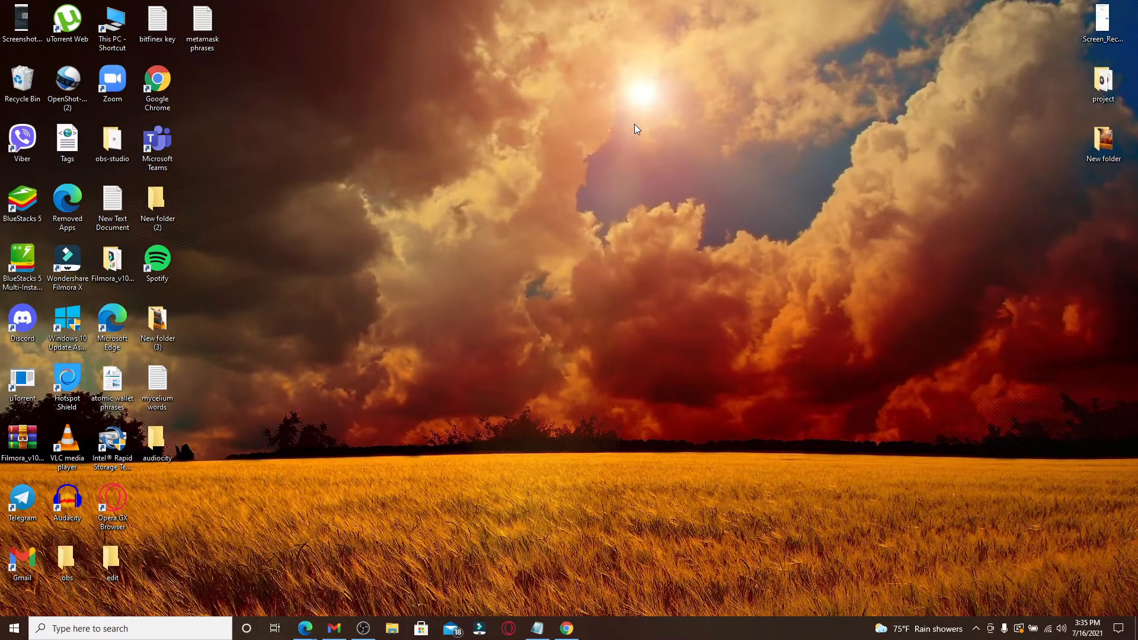
pyautogui.moveTo(646, 39)
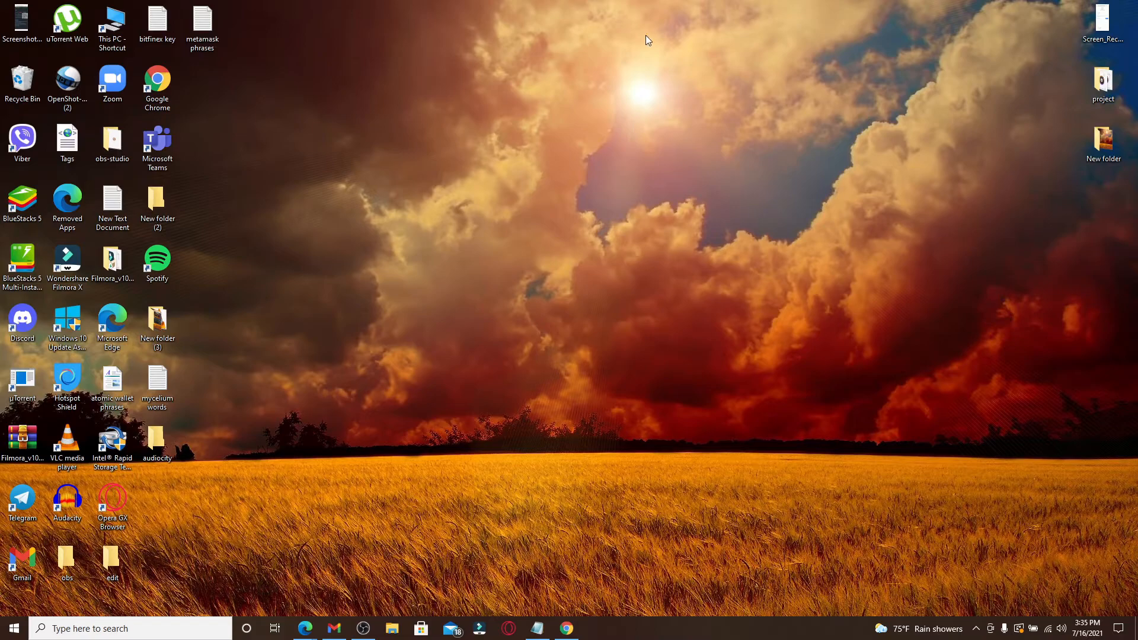
pyautogui.click(304, 628)
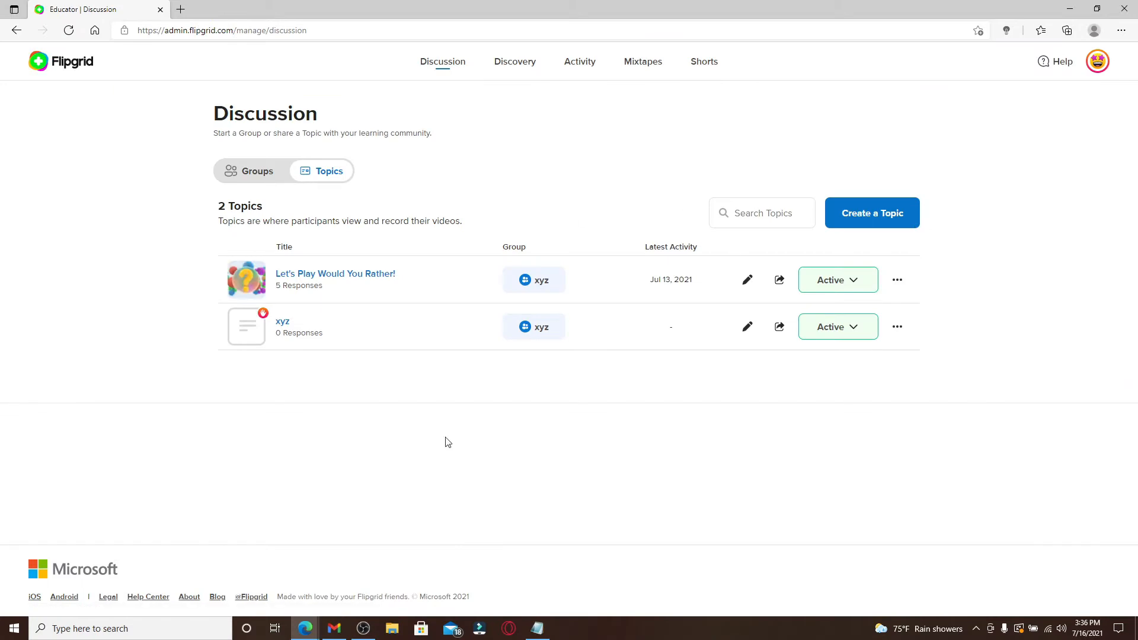
pyautogui.moveTo(492, 504)
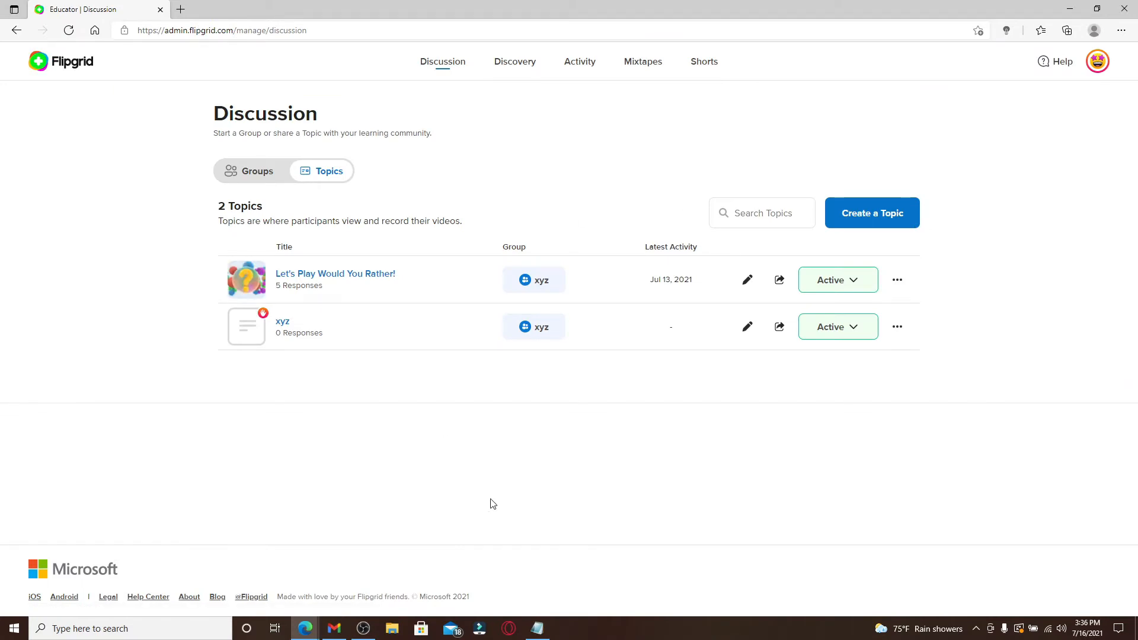
pyautogui.moveTo(370, 336)
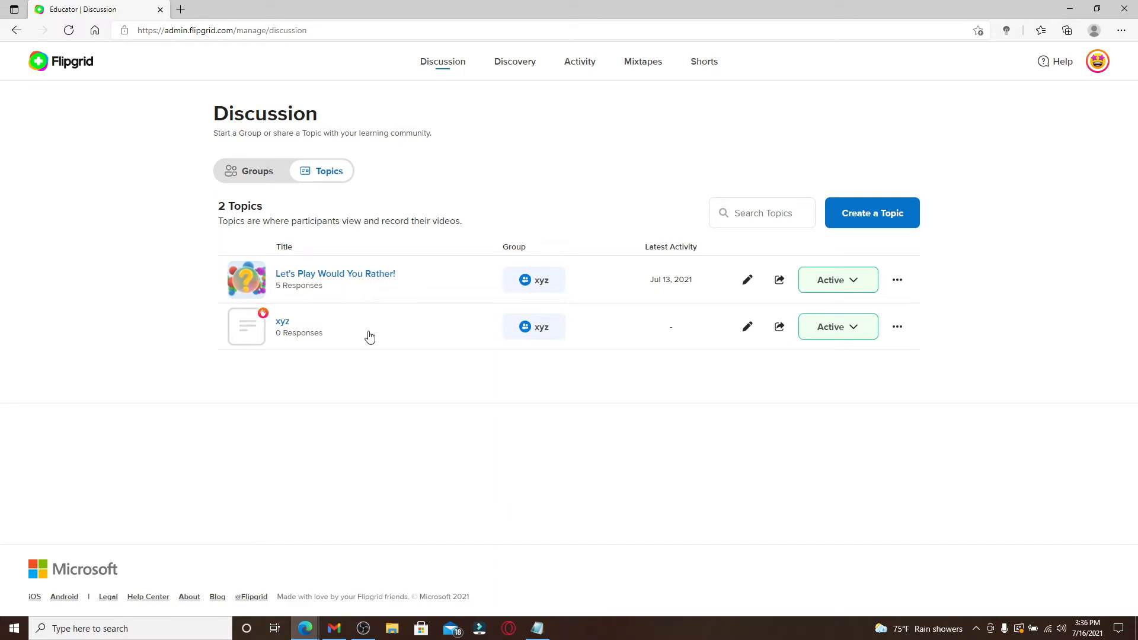
pyautogui.moveTo(383, 265)
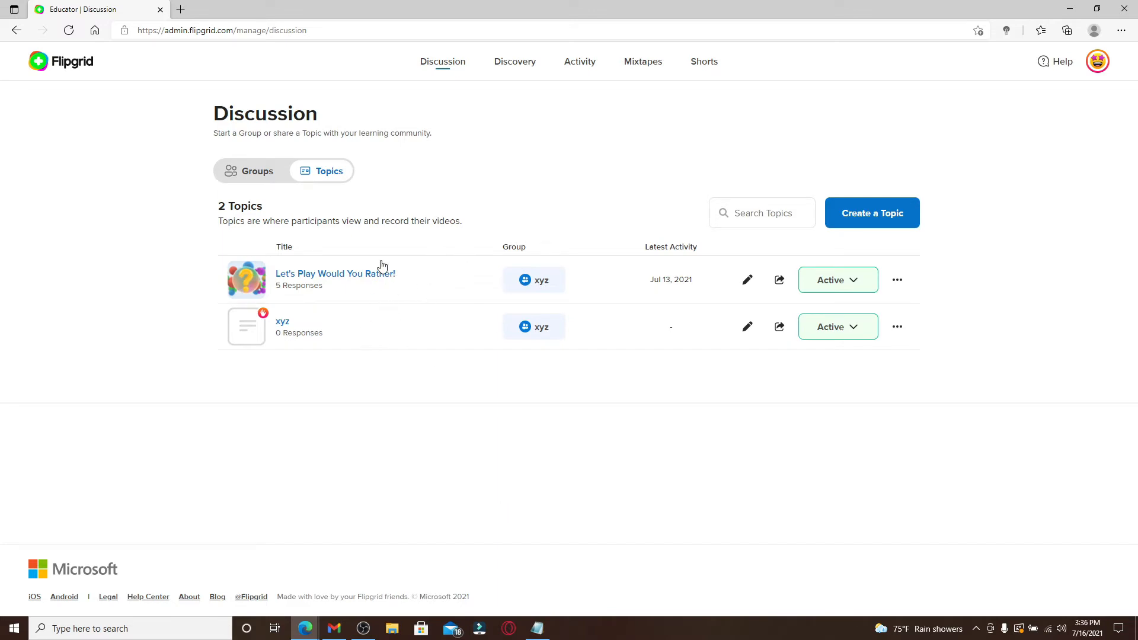
pyautogui.click(334, 274)
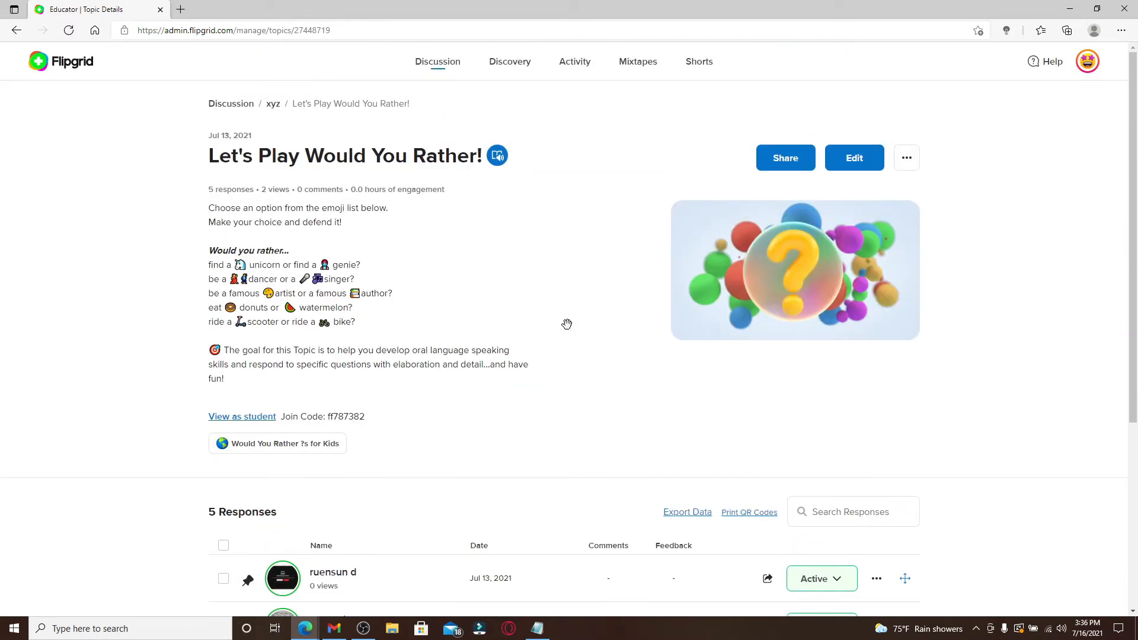
pyautogui.scroll(-3)
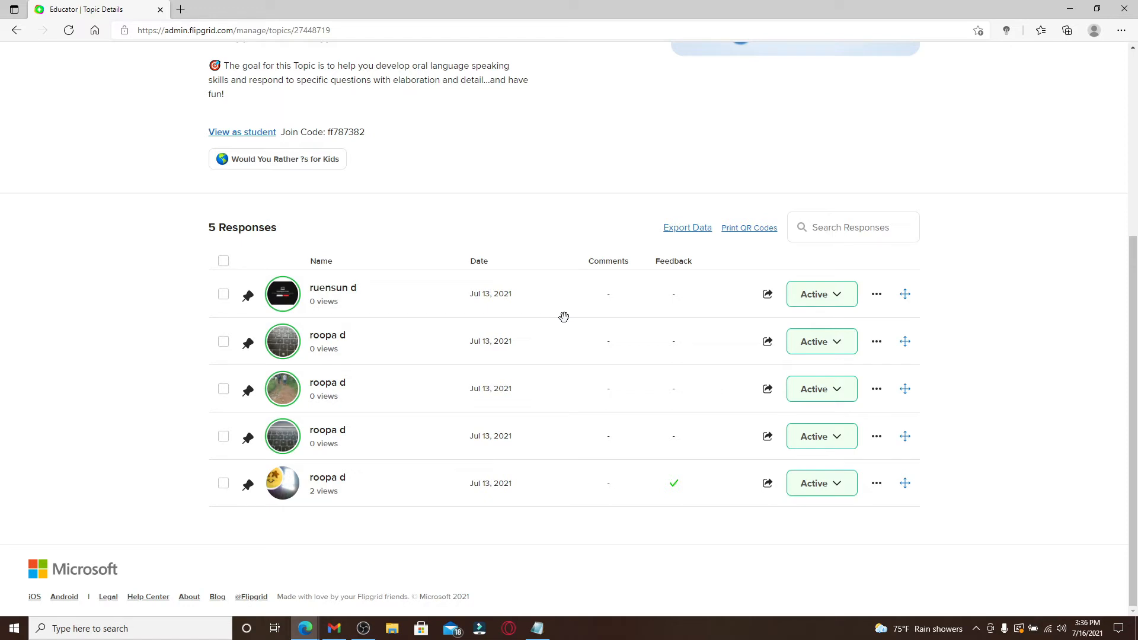
pyautogui.moveTo(735, 256)
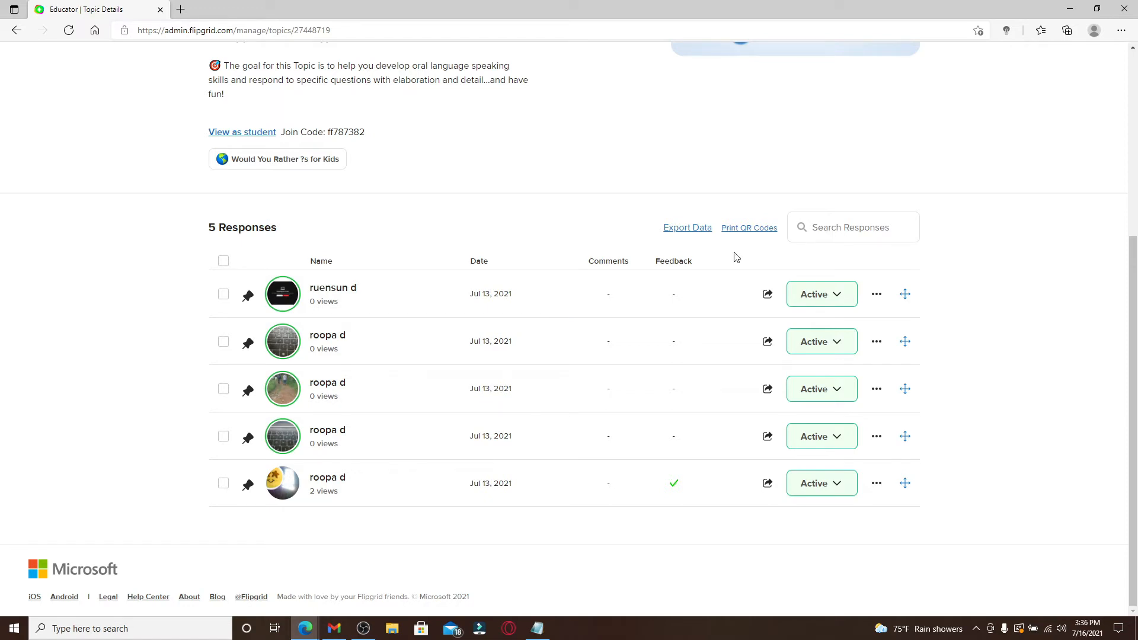
pyautogui.moveTo(297, 567)
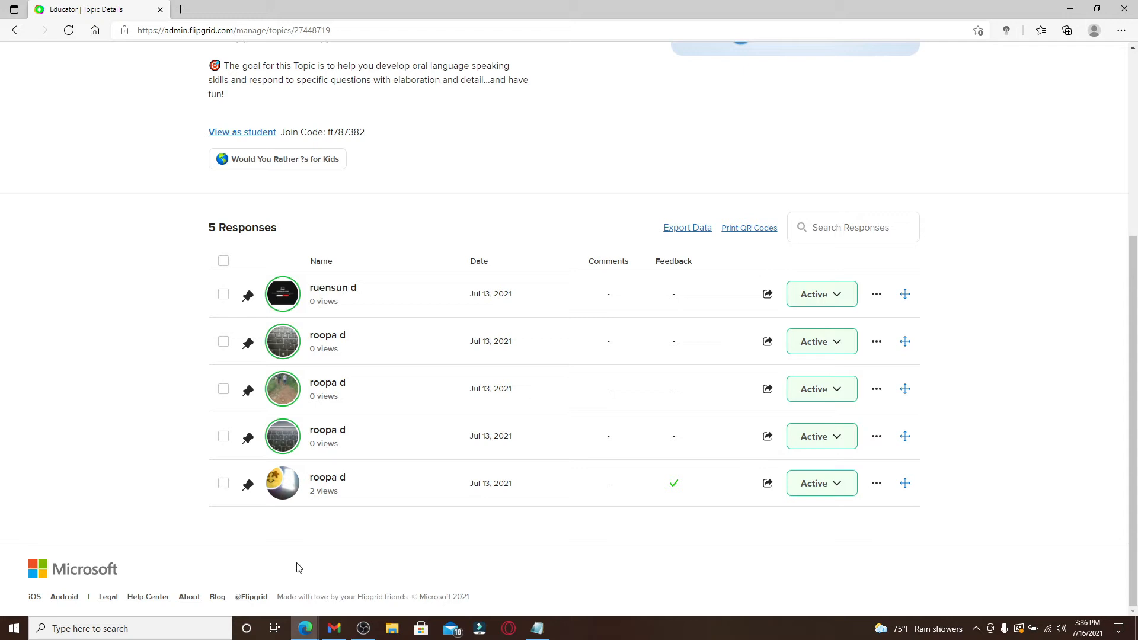
pyautogui.moveTo(364, 274)
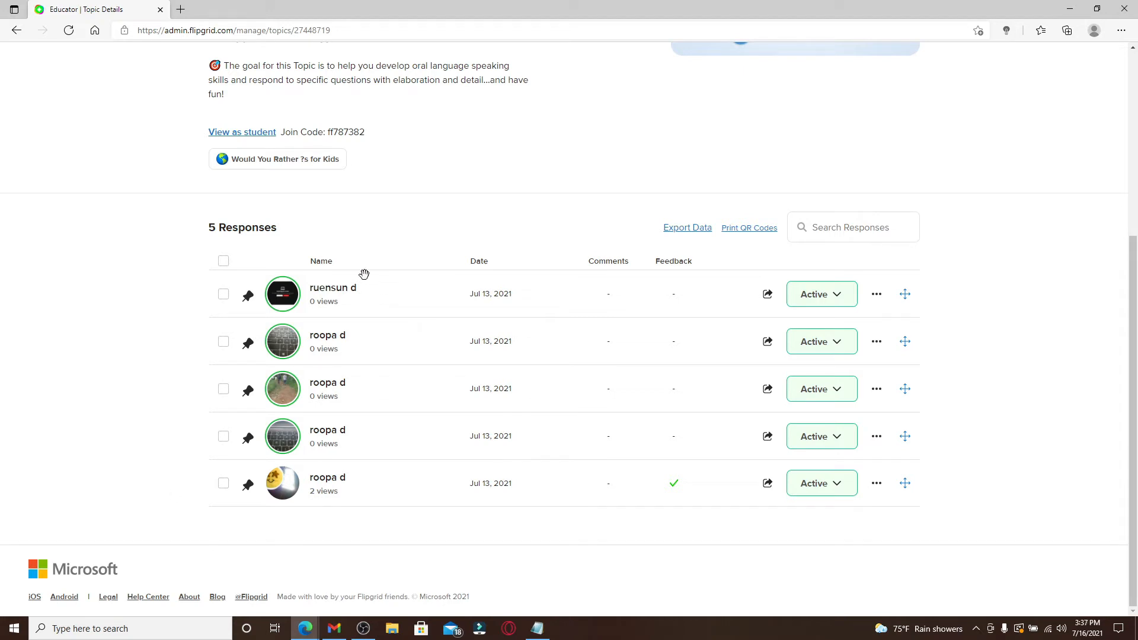
pyautogui.moveTo(347, 314)
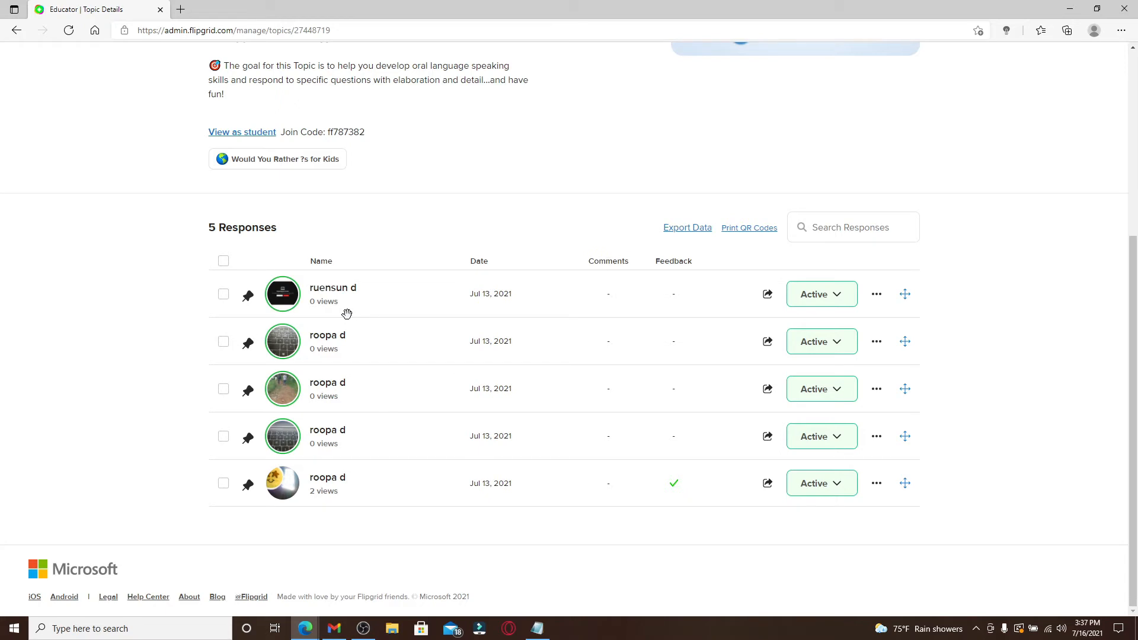
pyautogui.scroll(3)
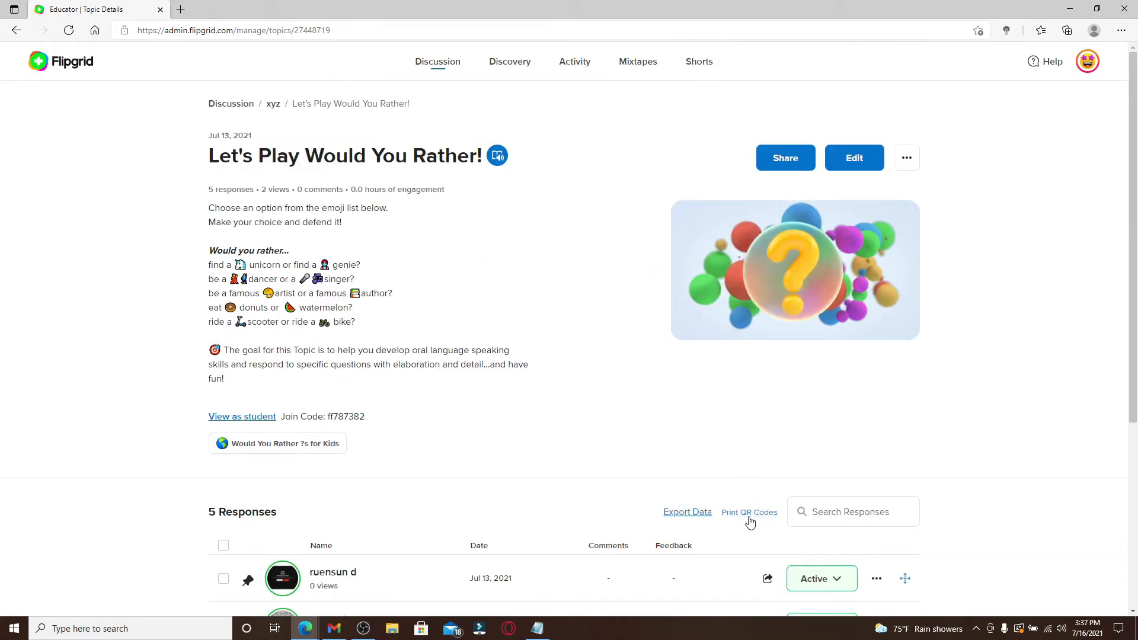
pyautogui.moveTo(750, 513)
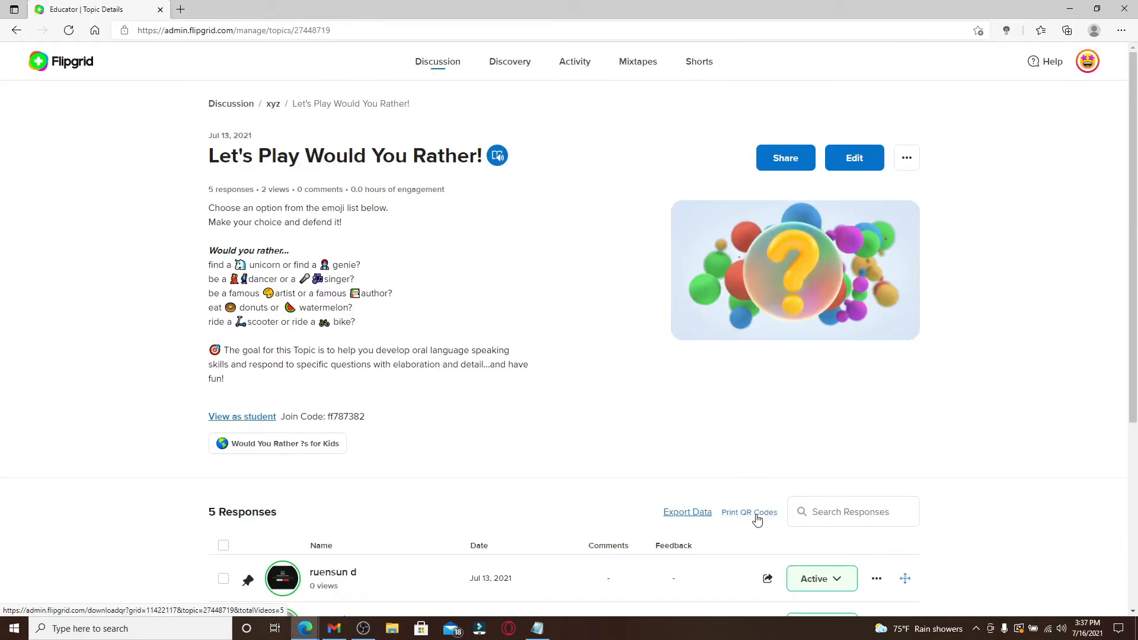
# - Generate the Print QR Codes sheets for all responses and scroll through the preview
pyautogui.click(748, 512)
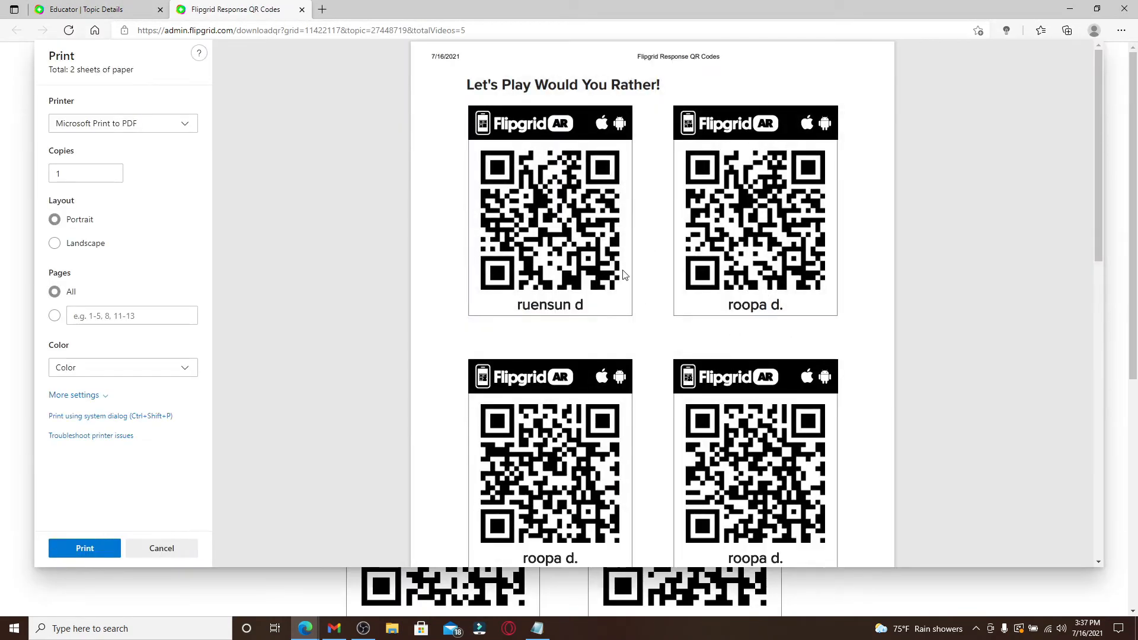
pyautogui.moveTo(671, 274)
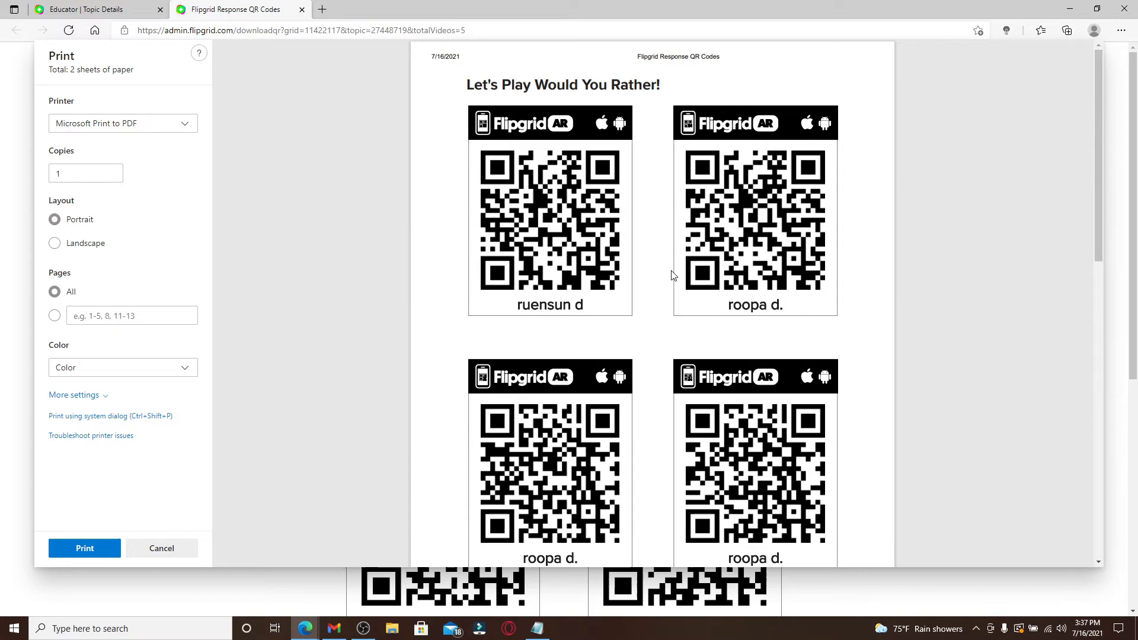
pyautogui.scroll(-3)
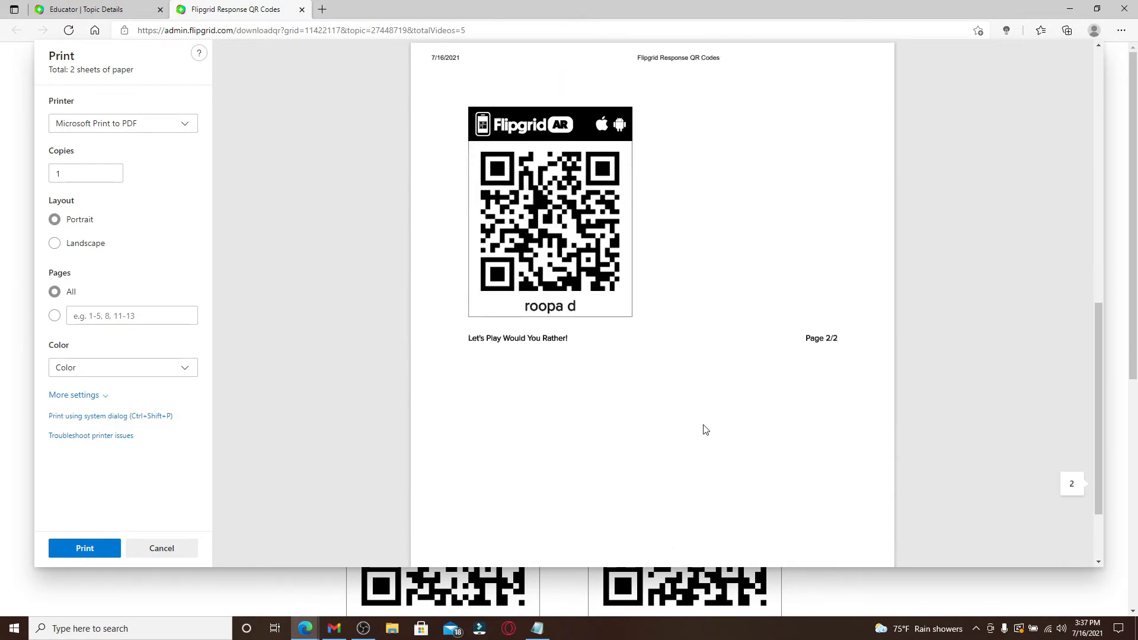
pyautogui.scroll(3)
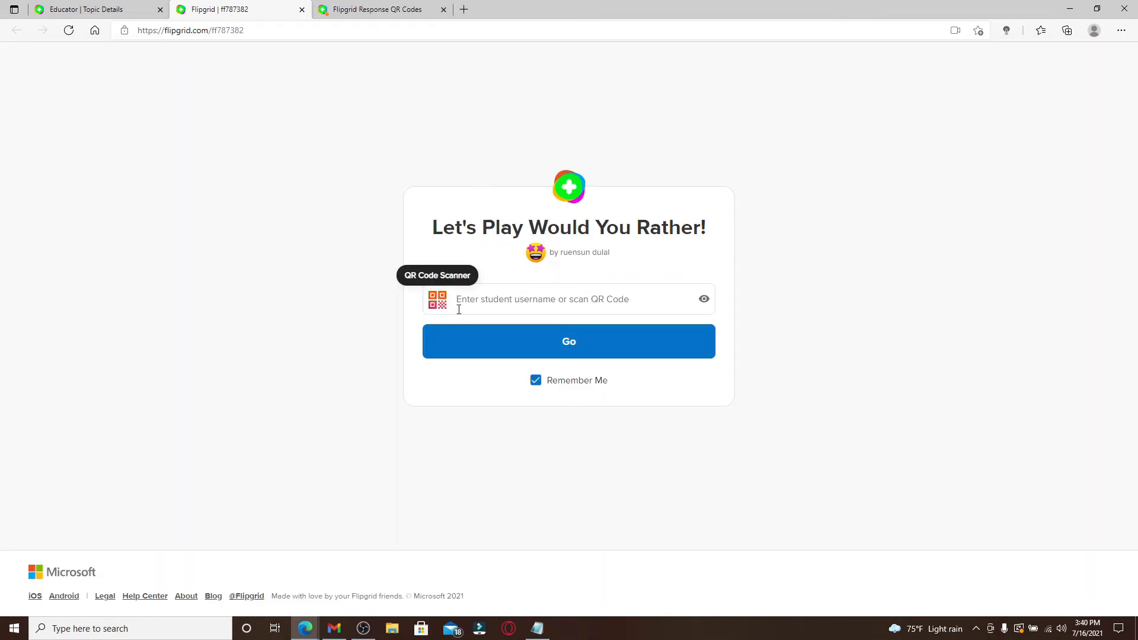
pyautogui.moveTo(662, 294)
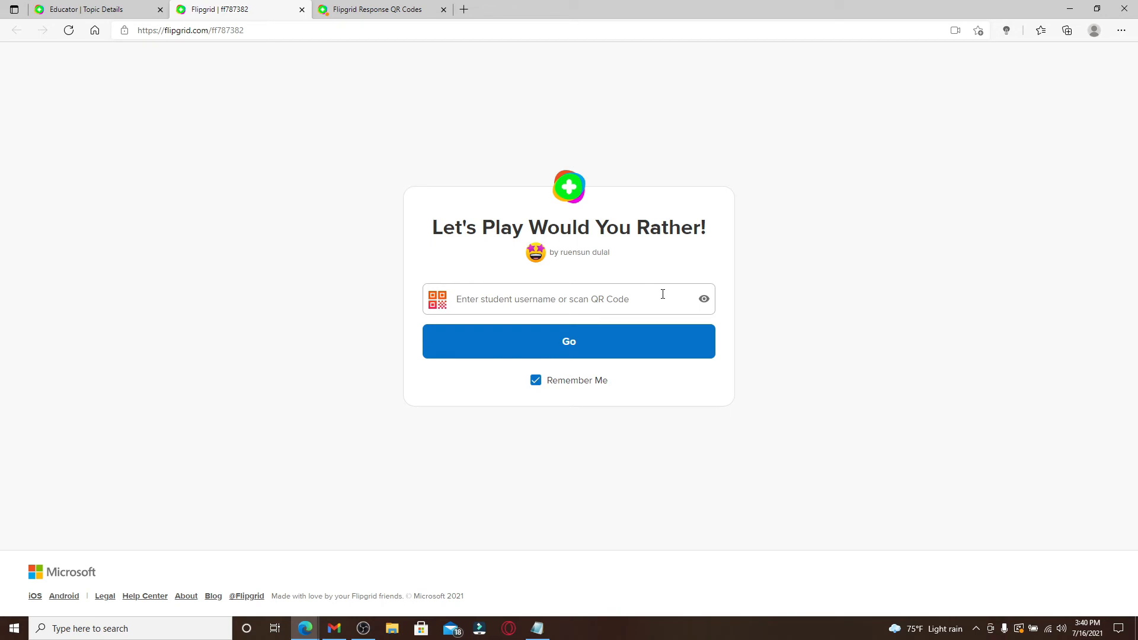
pyautogui.moveTo(437, 299)
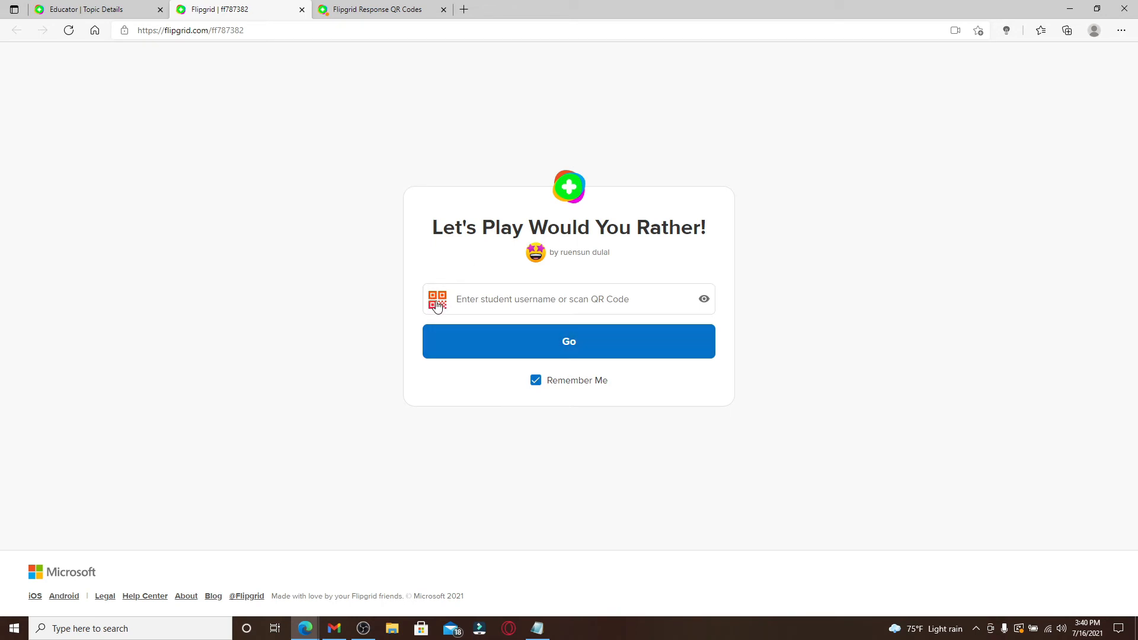
# - Try the topic's join page QR Code Scanner to join via a response code
pyautogui.click(378, 9)
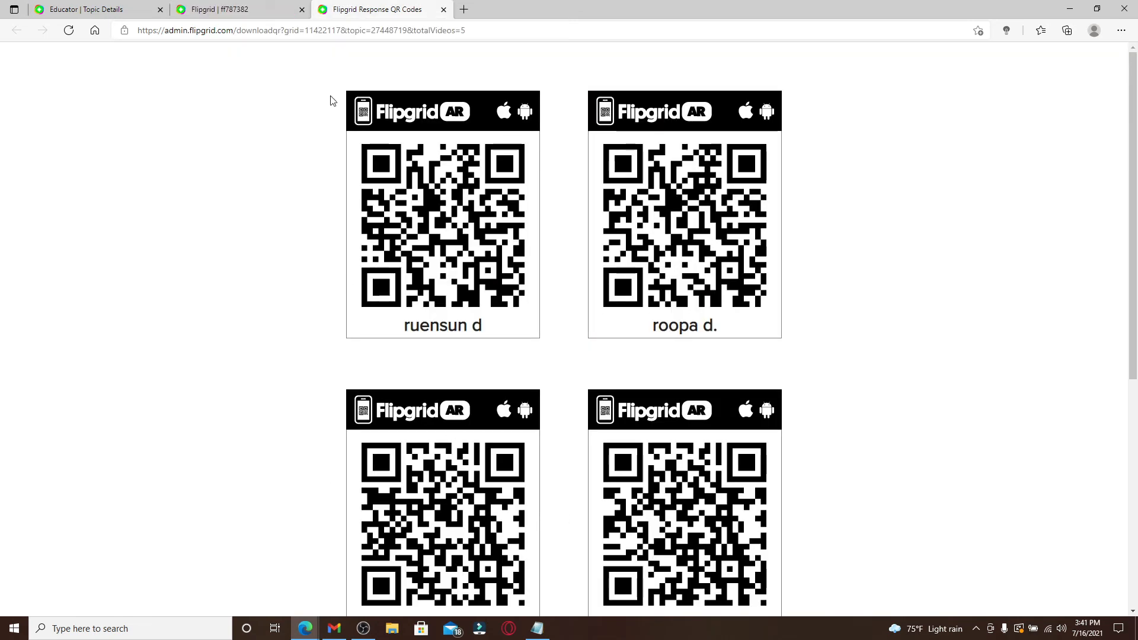